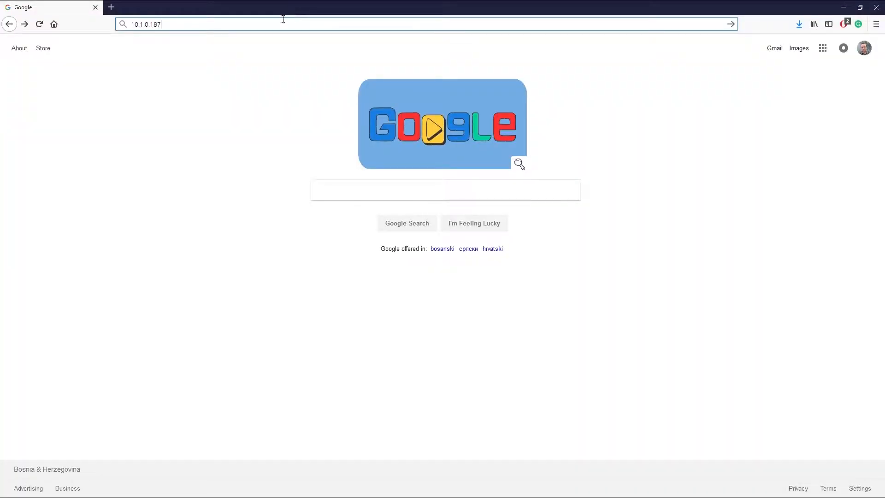
# Load 10.1.0.187 in Firefox and sign in to the Htek phone as admin
pyautogui.press('Return')
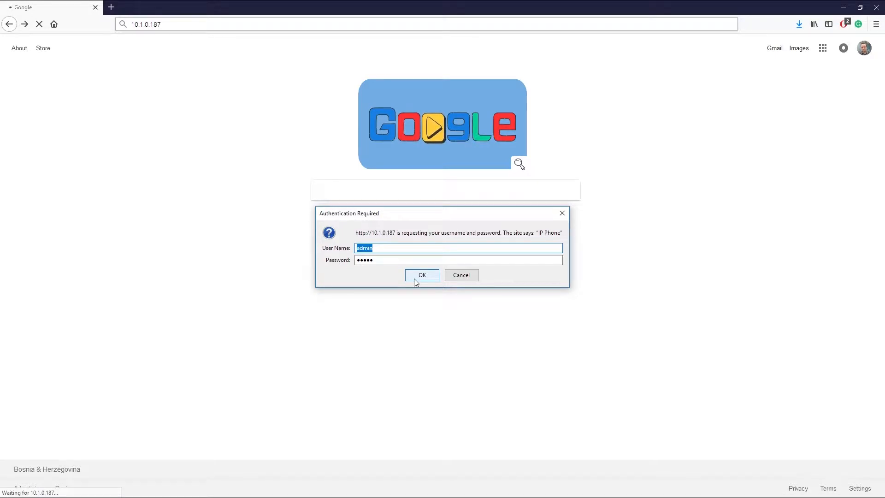
pyautogui.click(421, 275)
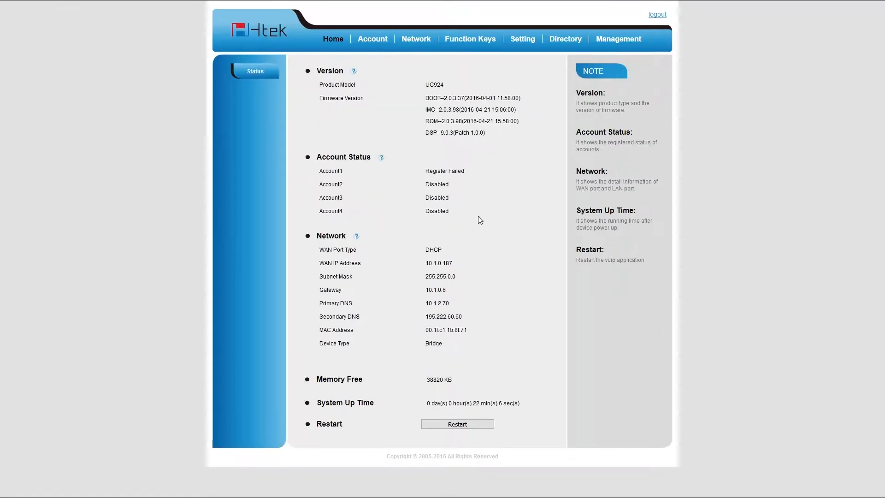
pyautogui.moveTo(618, 38)
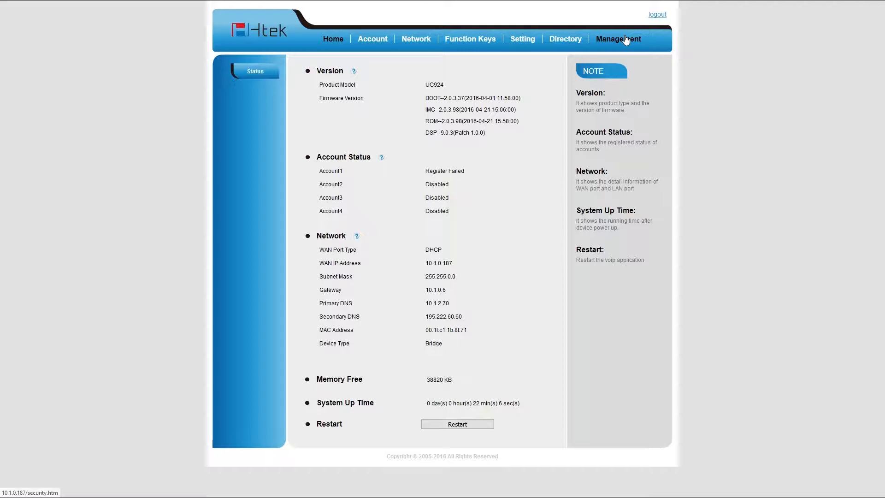
# Run and confirm Reset To Factory from the phone's Management > Upgrade page
pyautogui.click(617, 39)
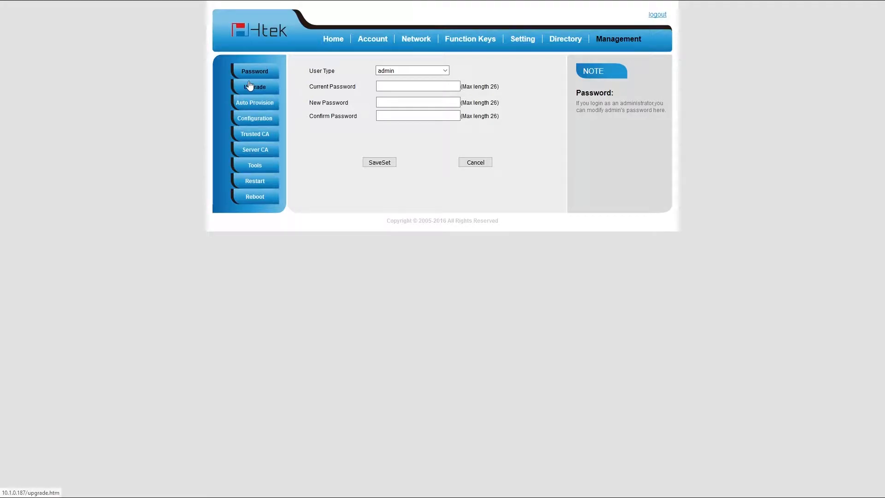
pyautogui.click(255, 87)
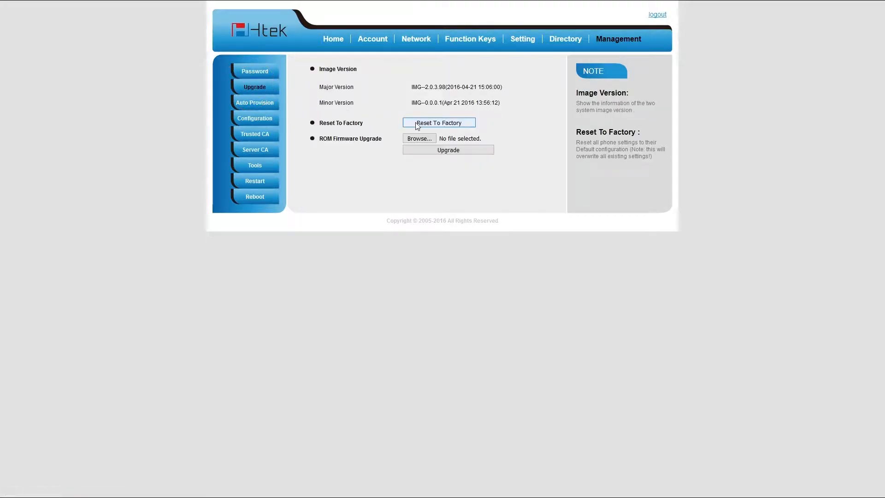
pyautogui.click(438, 122)
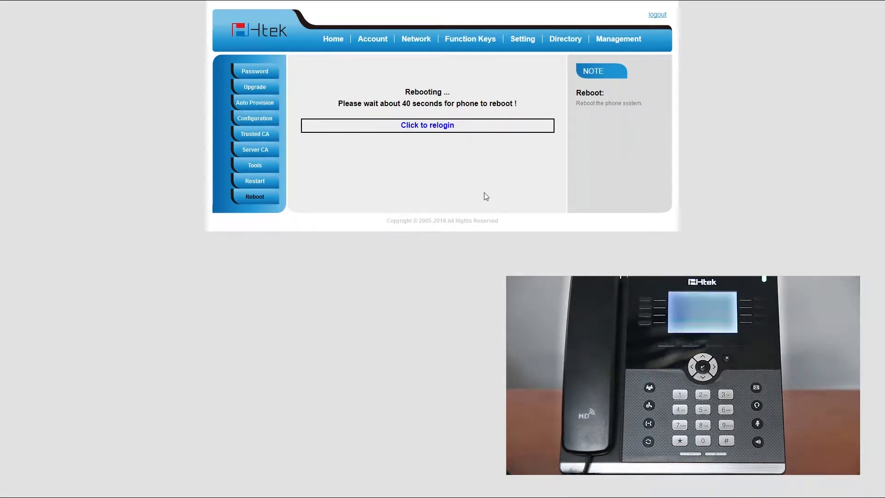
pyautogui.click(427, 125)
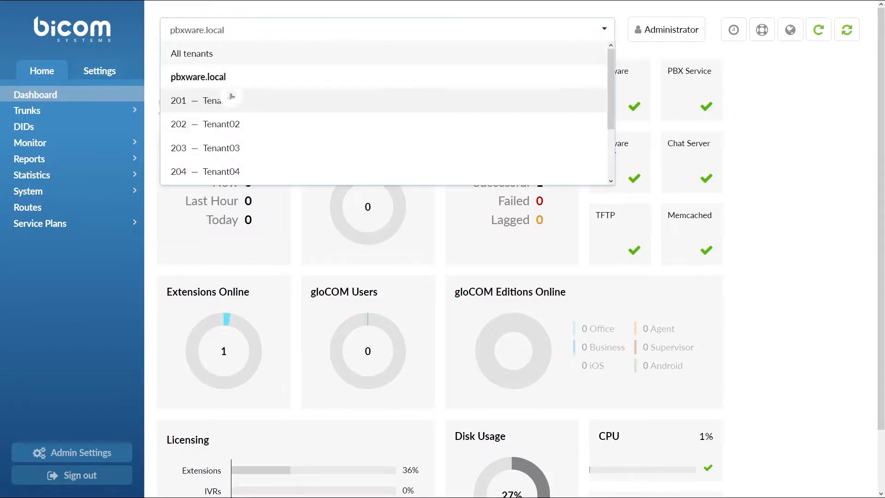
# Switch to Tenant01 and search the UAD device list for 924
pyautogui.click(212, 100)
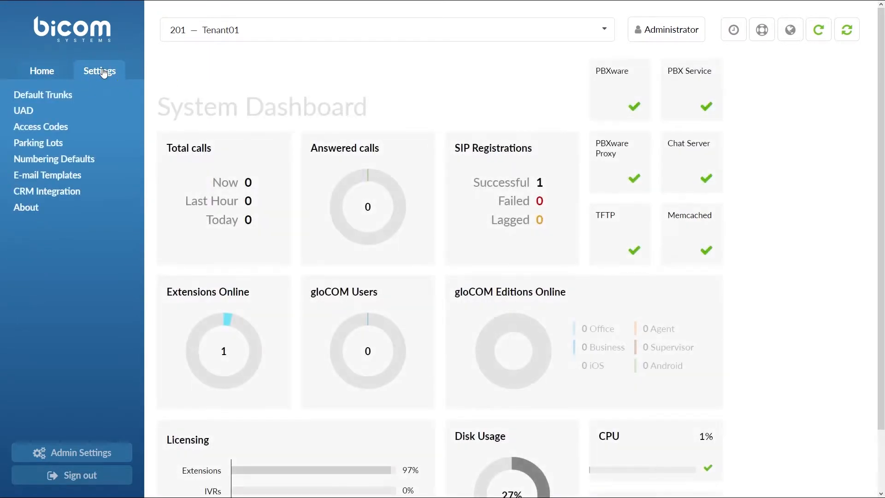
pyautogui.click(23, 110)
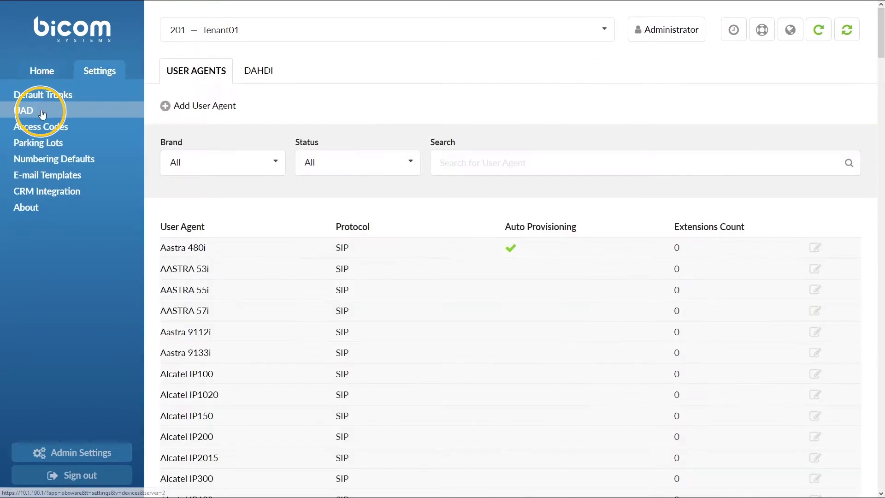
pyautogui.write('92')
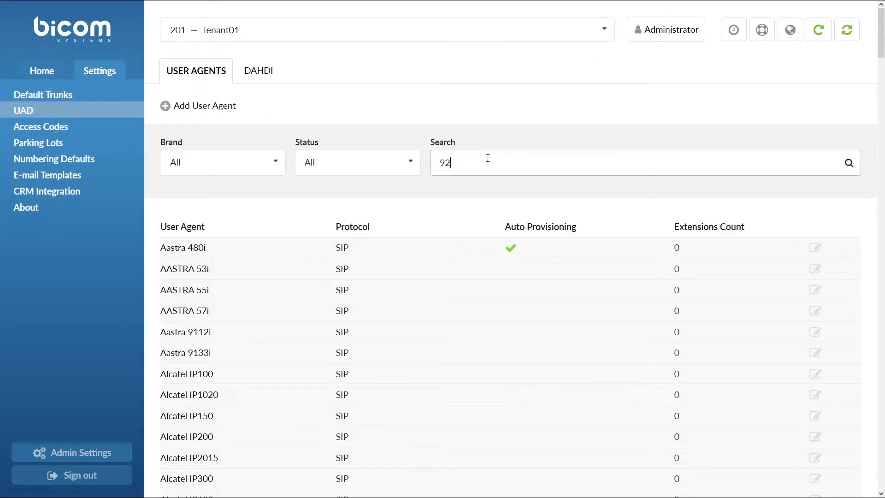
pyautogui.write('4')
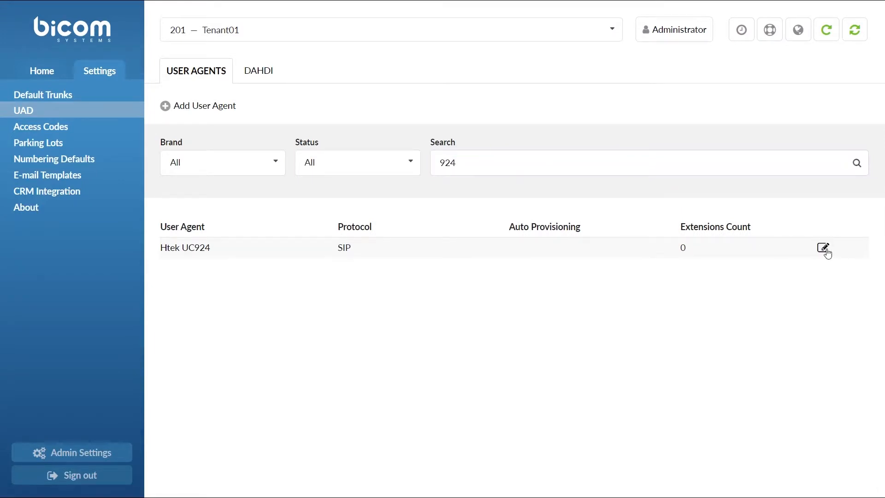
# Save the Htek UC924 device as Active with auto provisioning and DHCP set to Yes
pyautogui.click(822, 248)
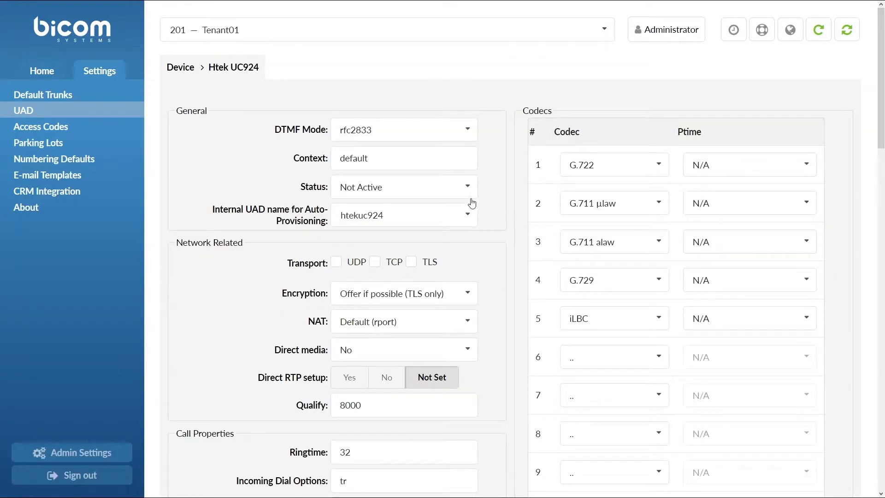
pyautogui.click(404, 187)
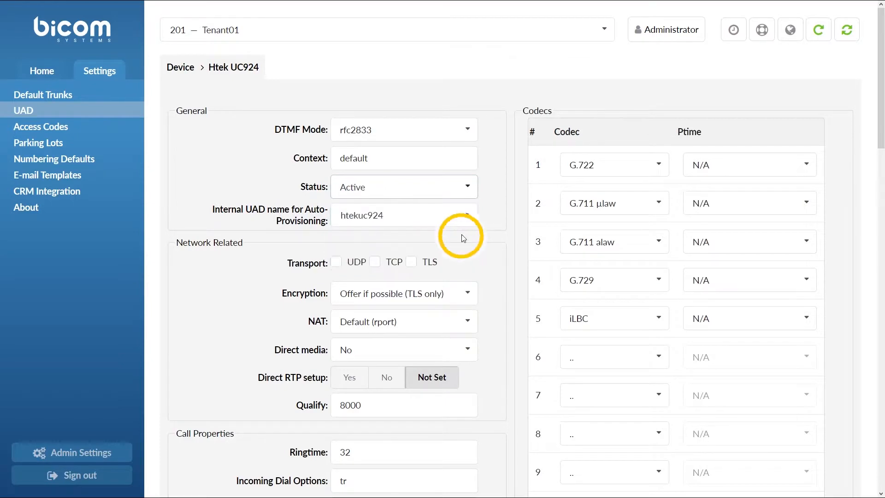
pyautogui.scroll(-3)
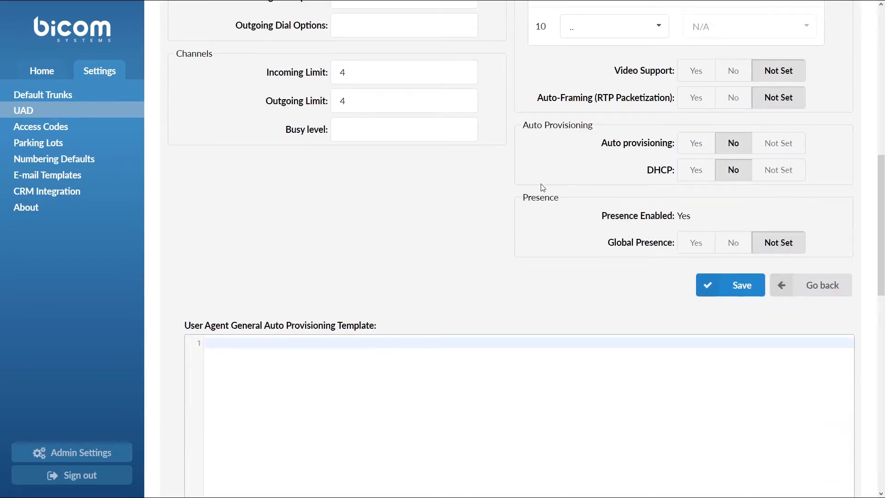
pyautogui.click(696, 143)
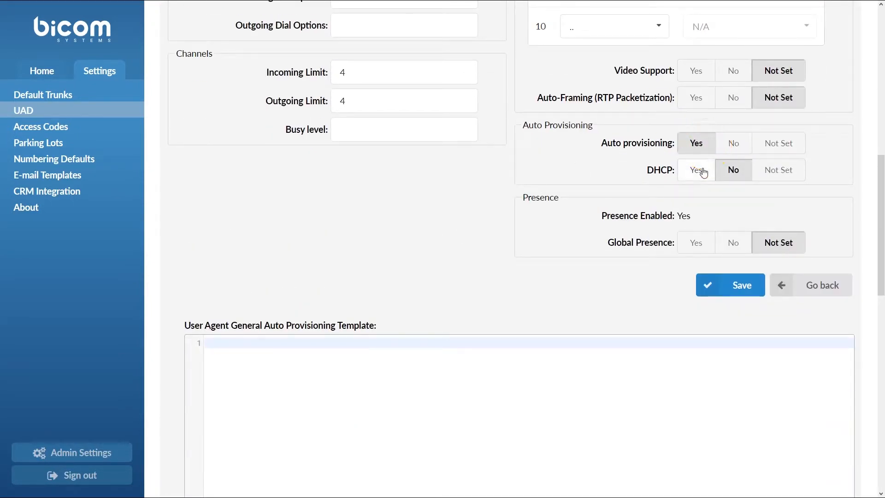
pyautogui.click(696, 170)
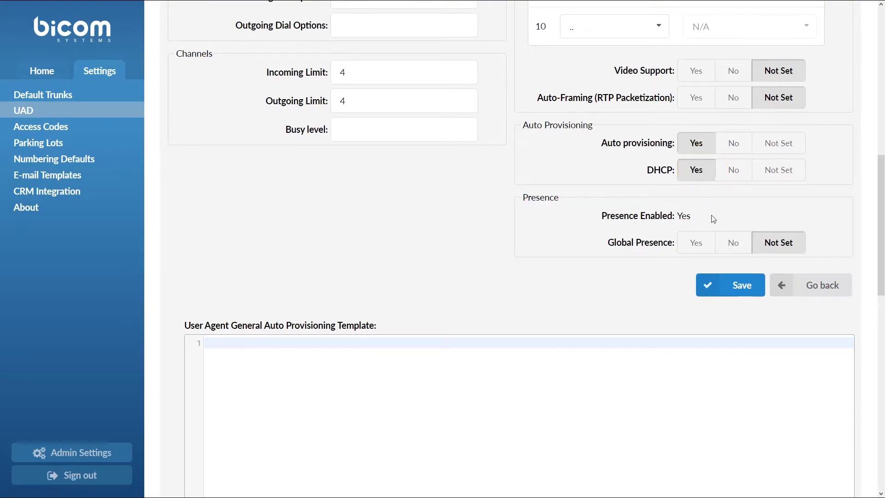
pyautogui.click(729, 284)
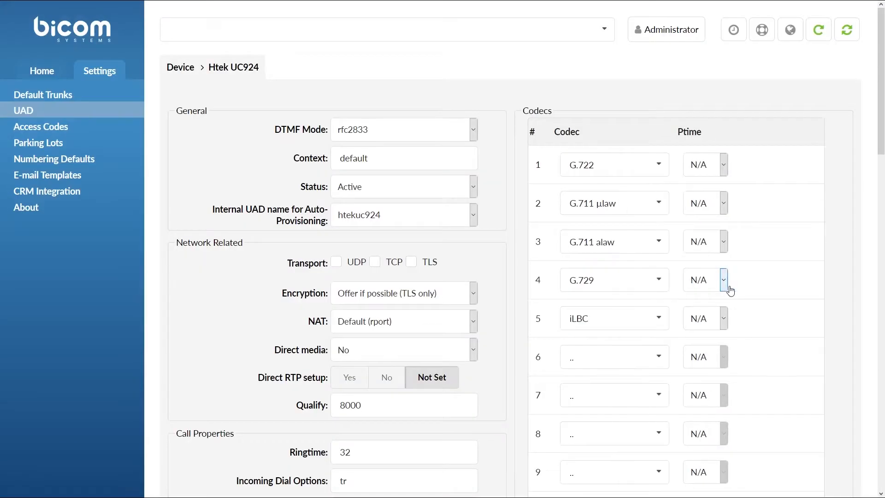
pyautogui.click(41, 71)
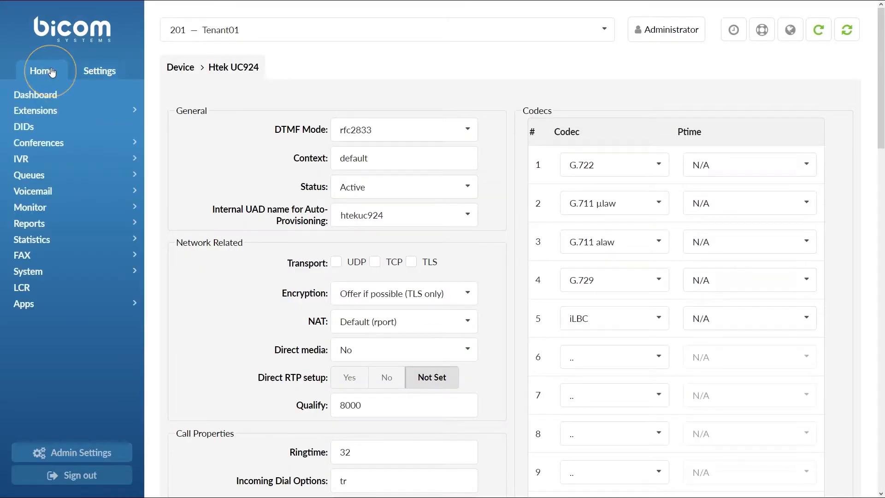
# Start a new extension using the Htek UC924 device and continue to details
pyautogui.click(36, 110)
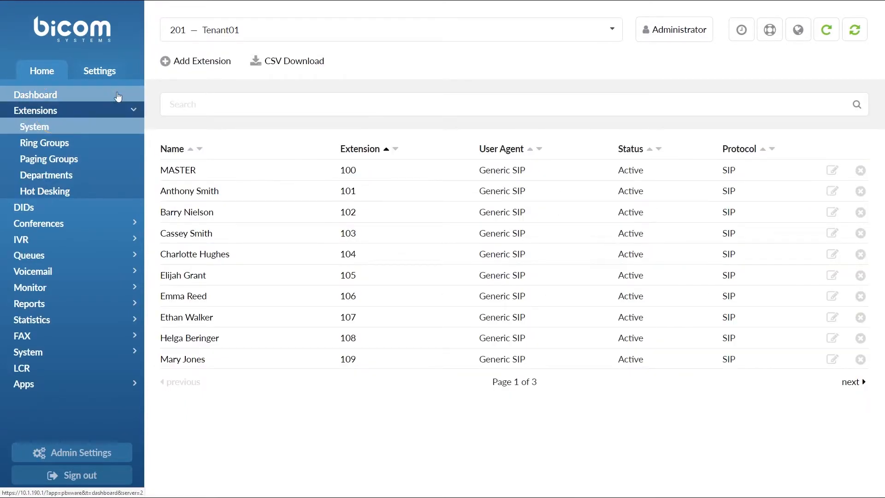
pyautogui.click(201, 61)
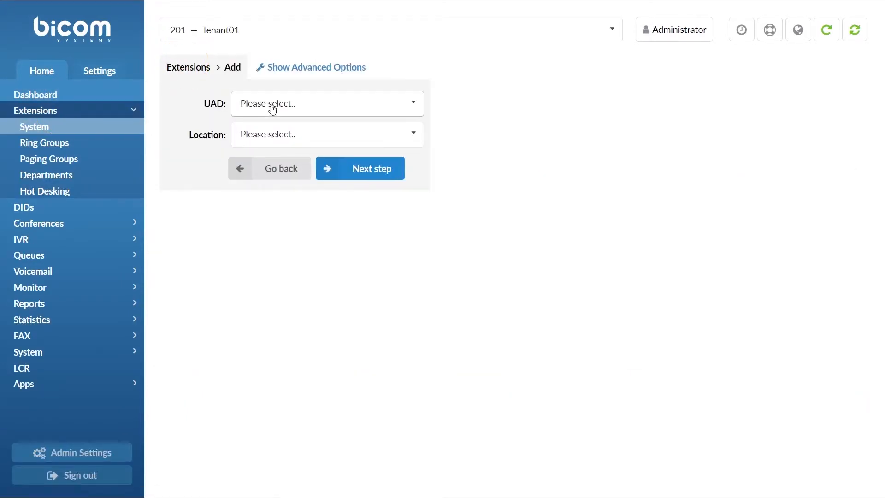
pyautogui.click(327, 103)
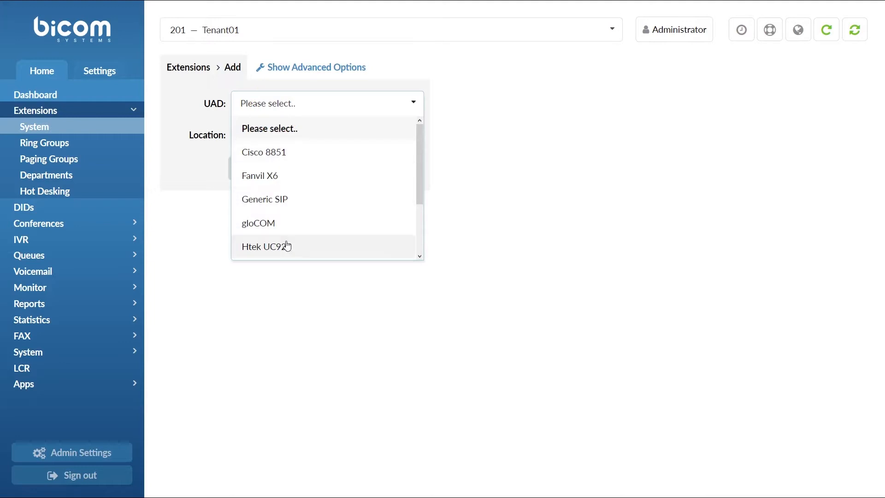
pyautogui.click(266, 246)
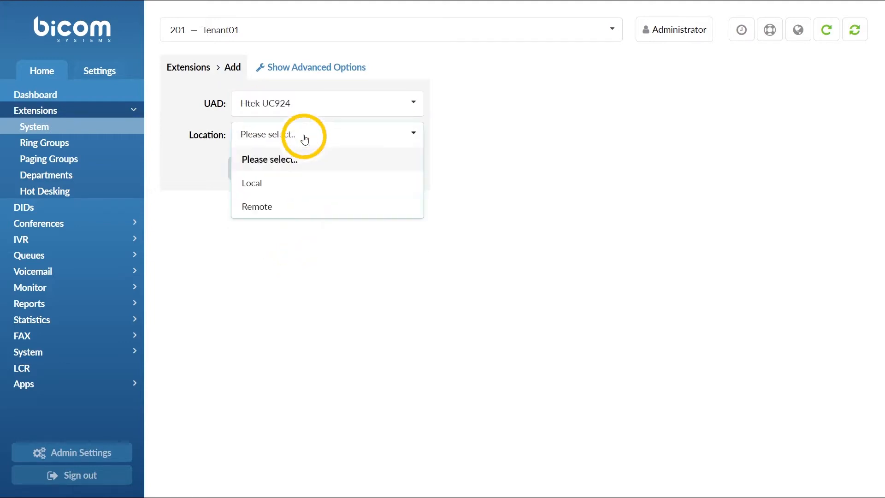
pyautogui.click(257, 206)
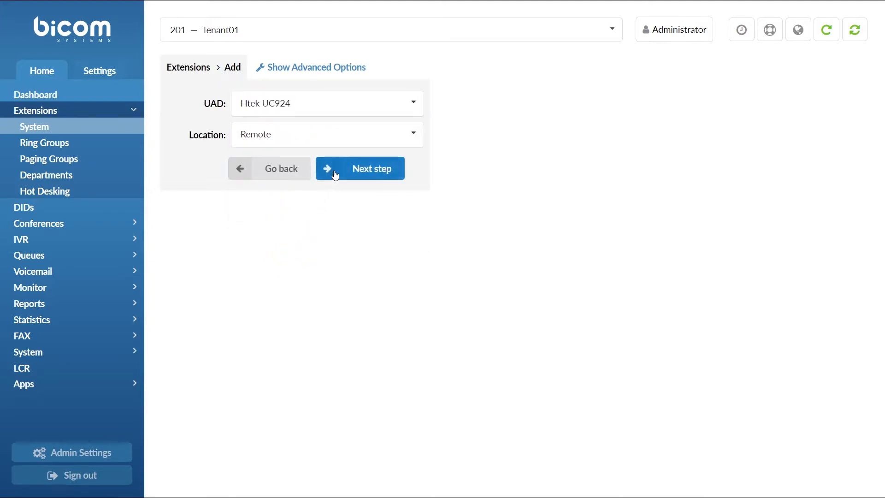
pyautogui.click(360, 168)
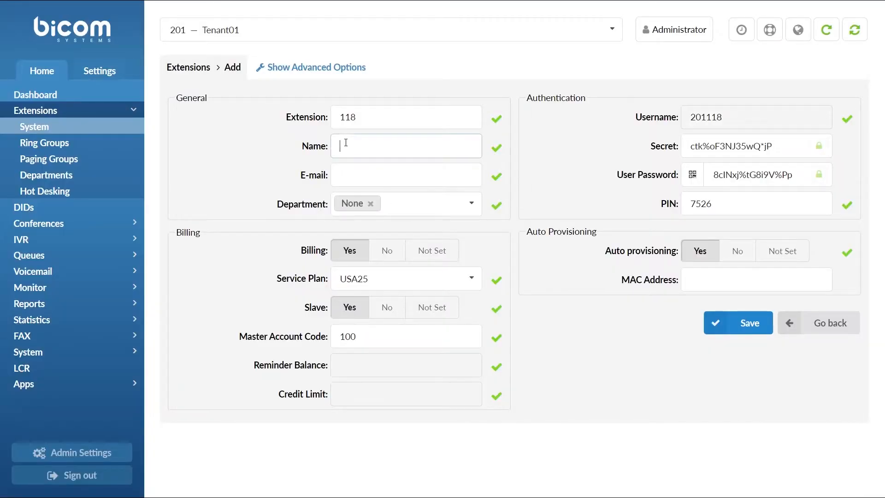
pyautogui.write('test@example.com')
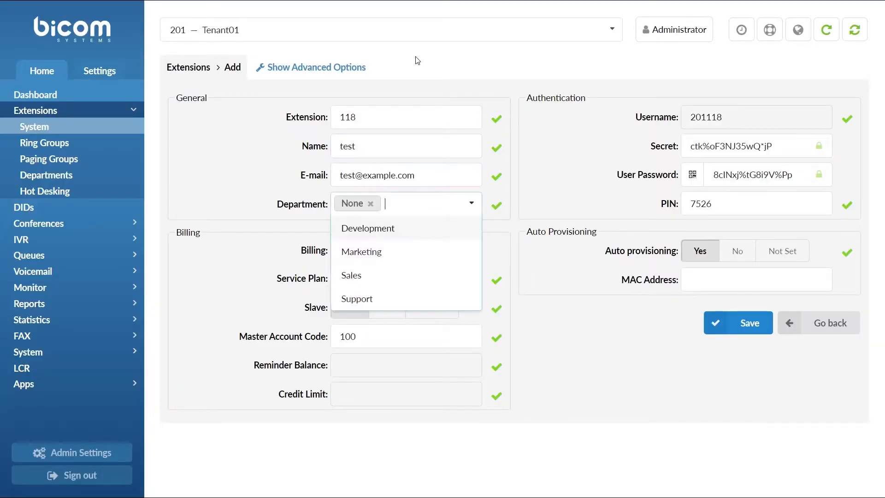
pyautogui.click(366, 228)
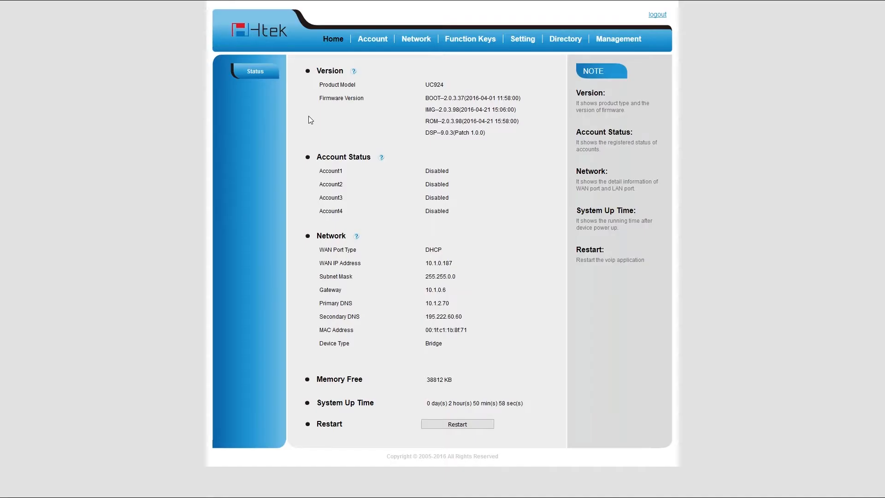
pyautogui.moveTo(329, 45)
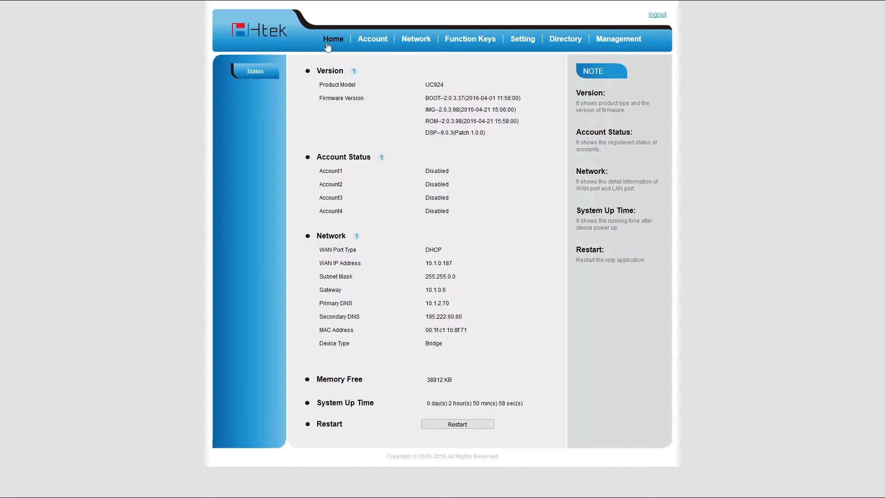
pyautogui.moveTo(332, 42)
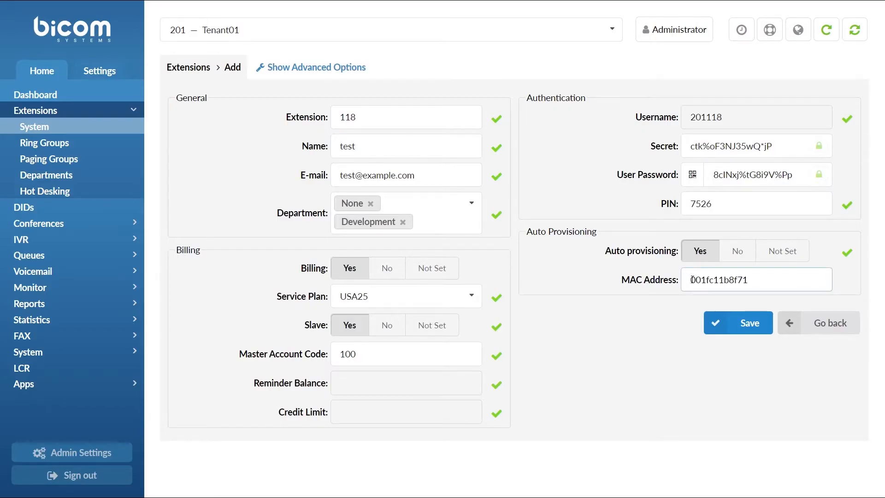
# Save extension 118 with department Development and MAC address 001fc11b8f71
pyautogui.click(737, 322)
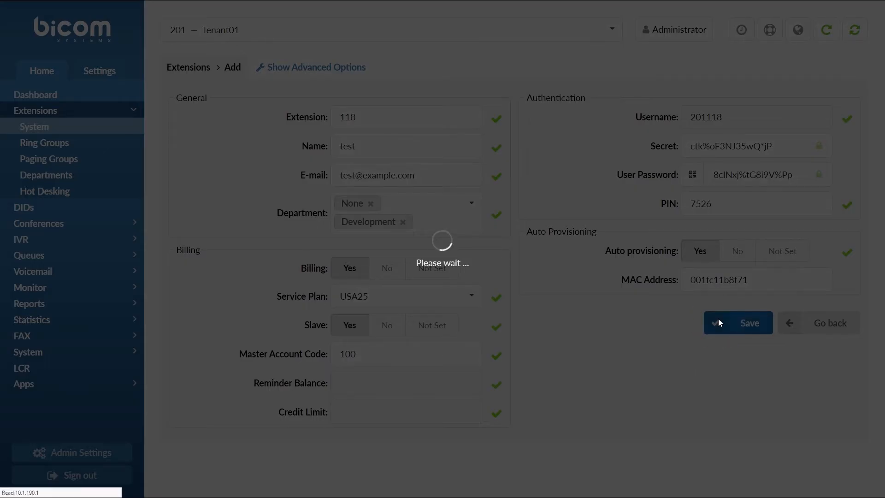
pyautogui.click(738, 322)
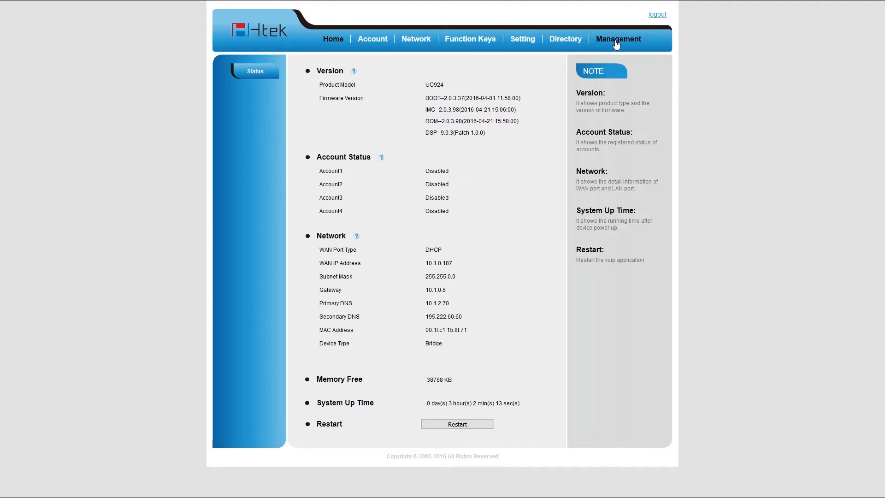
# Set Auto Provision upgrade mode to TFTP with path tftp://10.1.190.1 and SaveSet
pyautogui.click(617, 39)
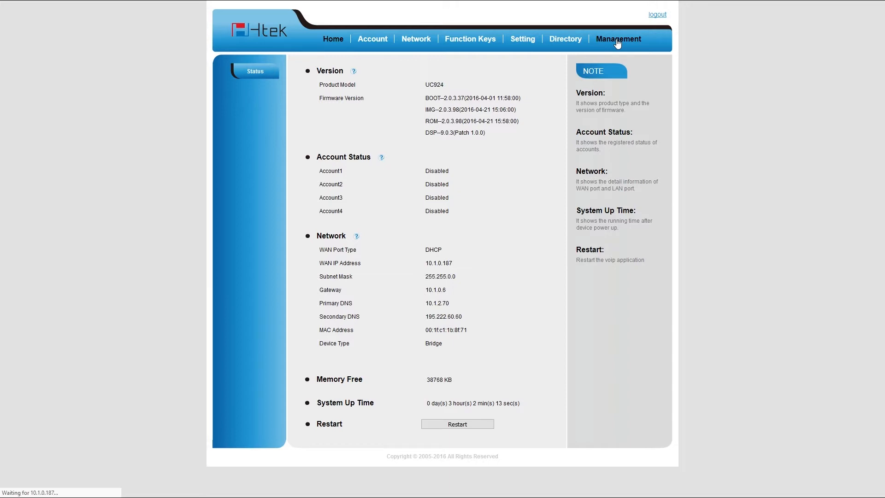
pyautogui.click(618, 39)
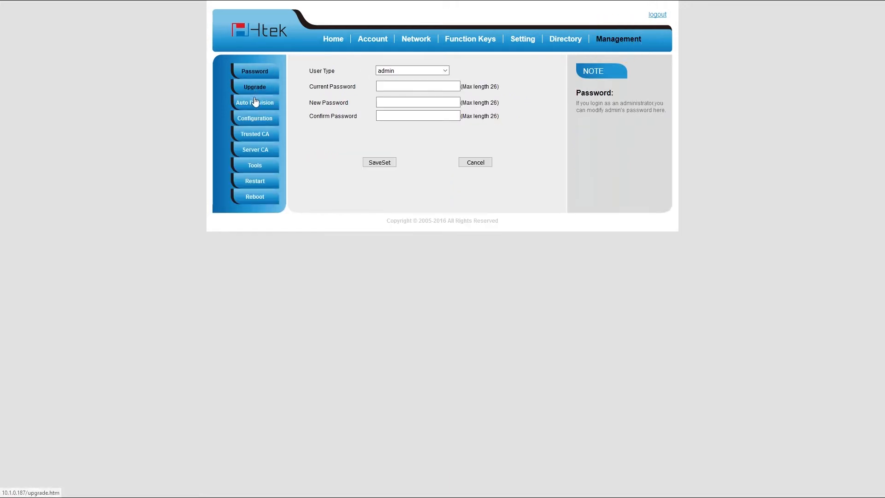
pyautogui.click(254, 102)
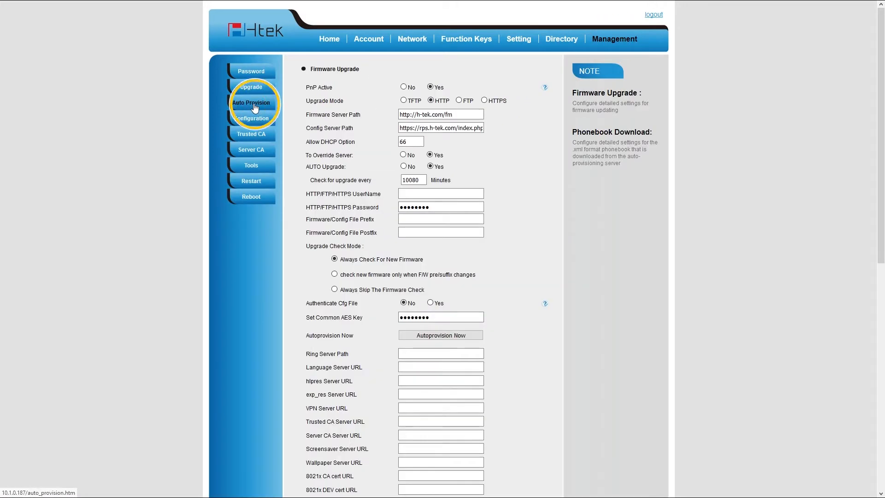
pyautogui.moveTo(404, 102)
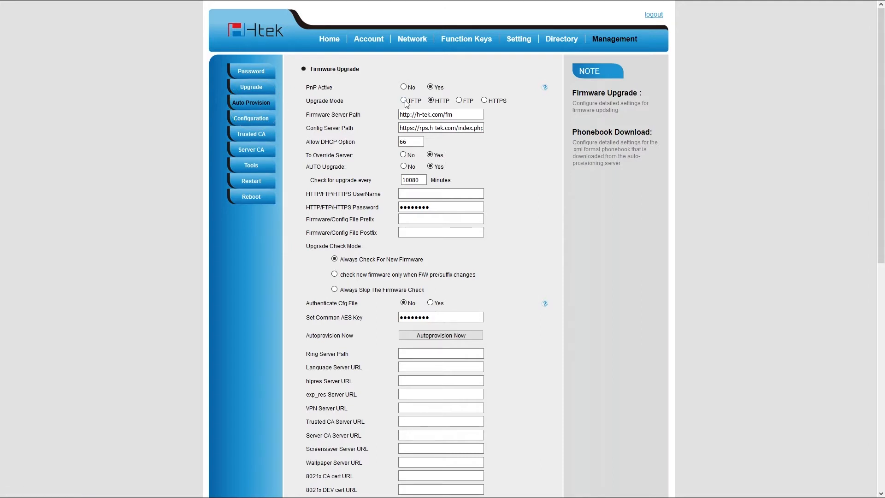
pyautogui.click(402, 100)
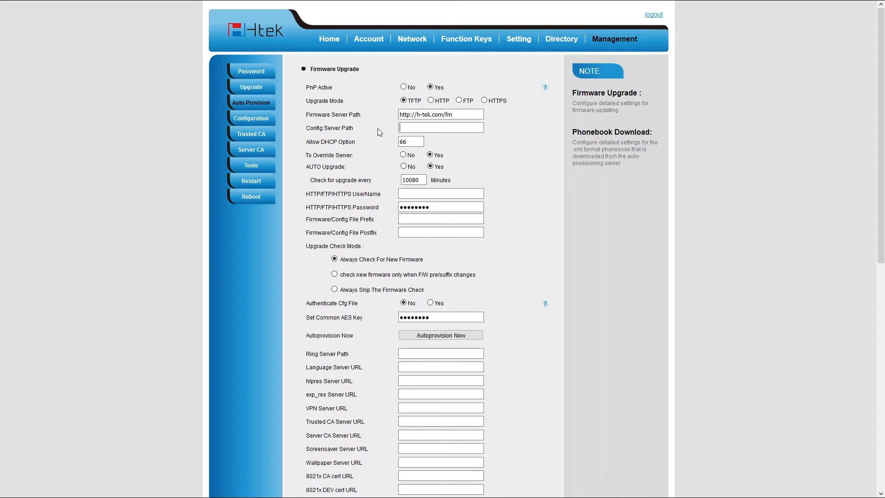
pyautogui.write('tftp://10.1.190.1')
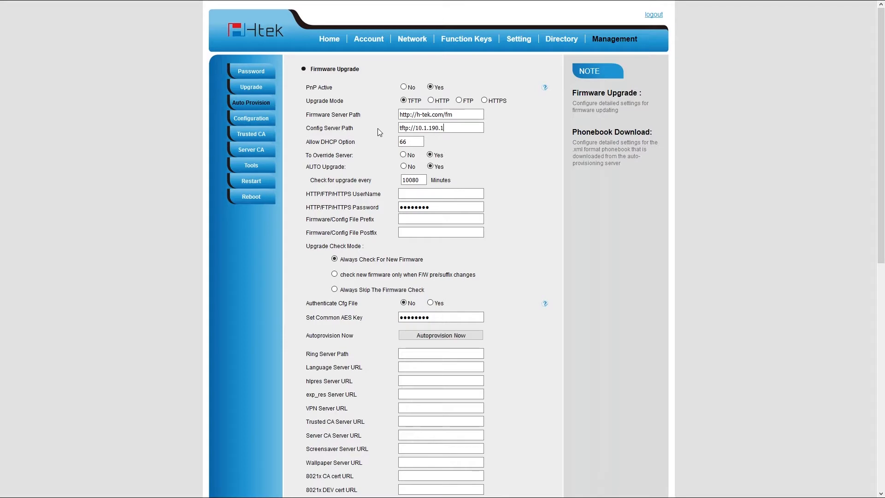
pyautogui.scroll(-3)
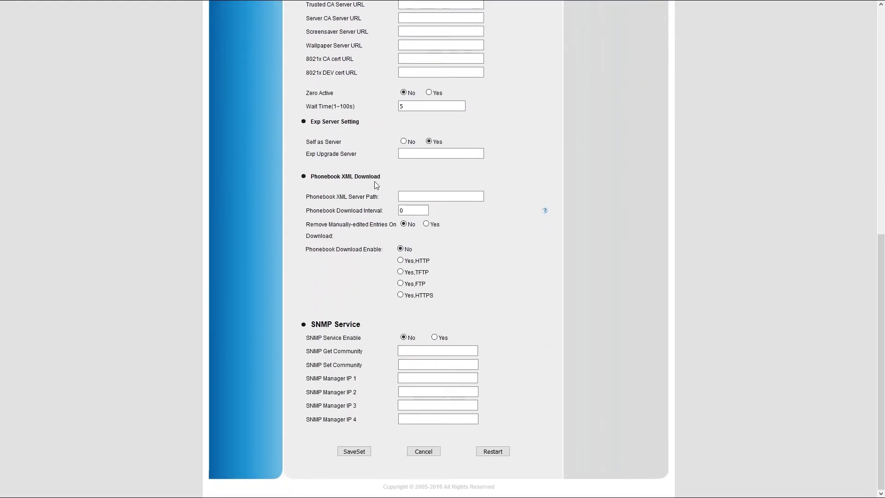
pyautogui.click(354, 450)
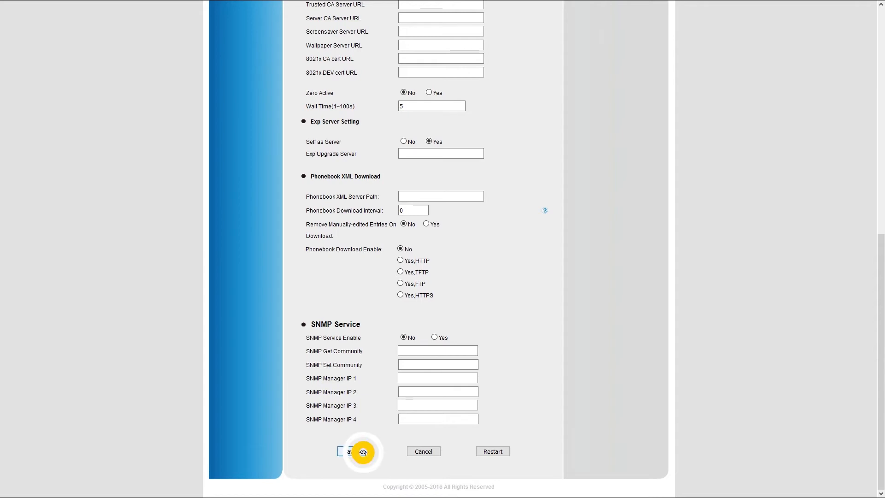
pyautogui.click(353, 451)
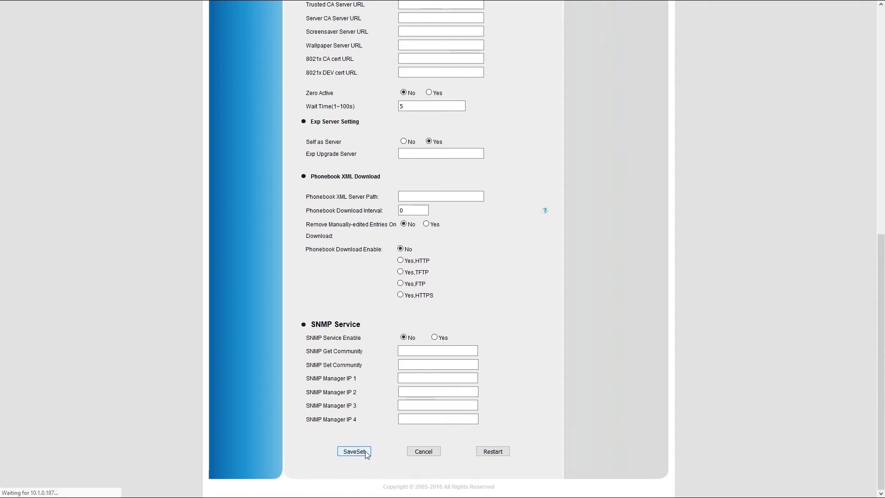
pyautogui.click(353, 450)
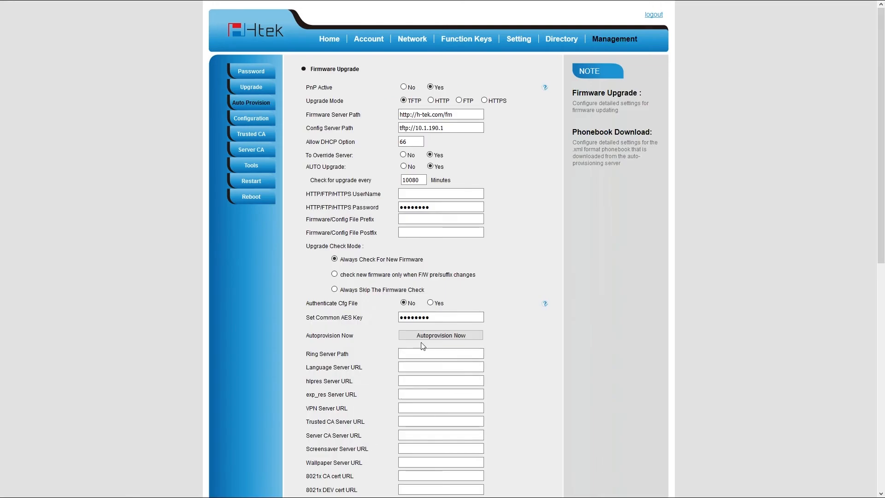
# Trigger Autoprovision Now, then reboot the phone from the Reboot page
pyautogui.click(440, 335)
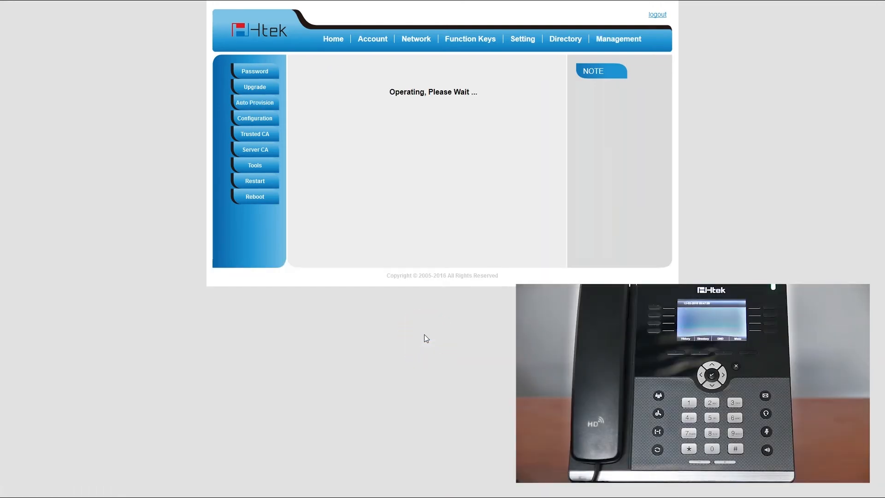
pyautogui.click(254, 103)
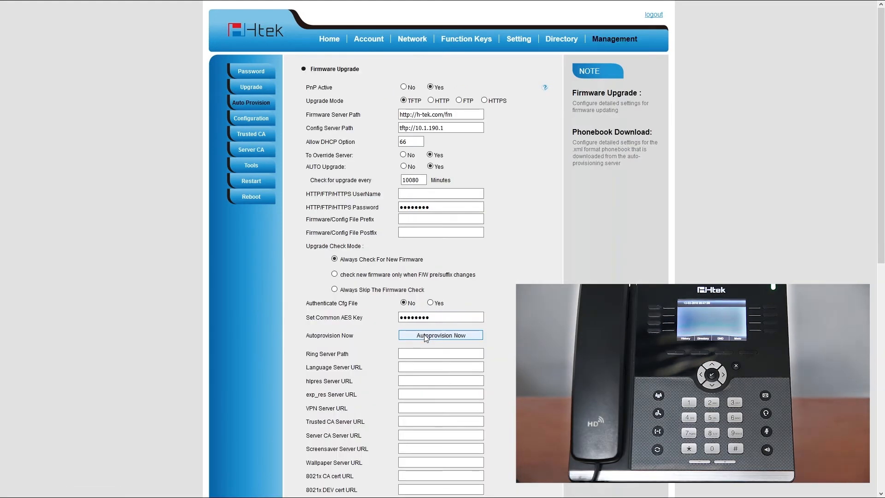
pyautogui.click(440, 334)
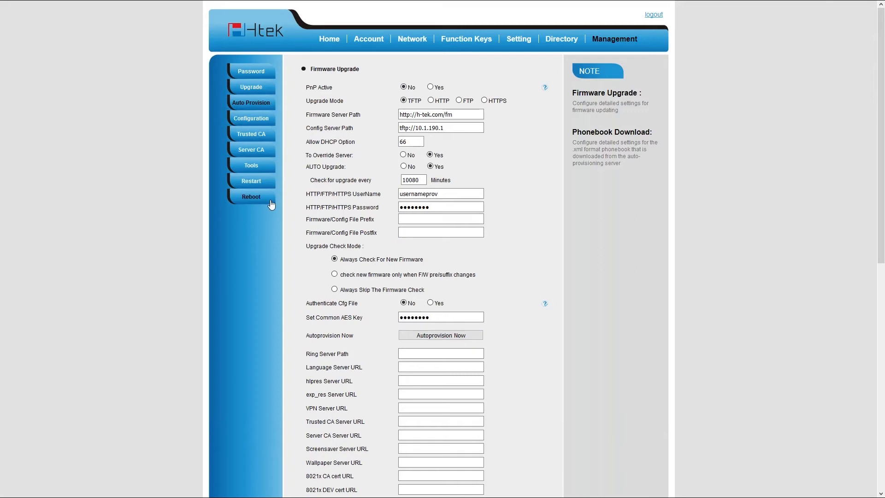
pyautogui.click(251, 196)
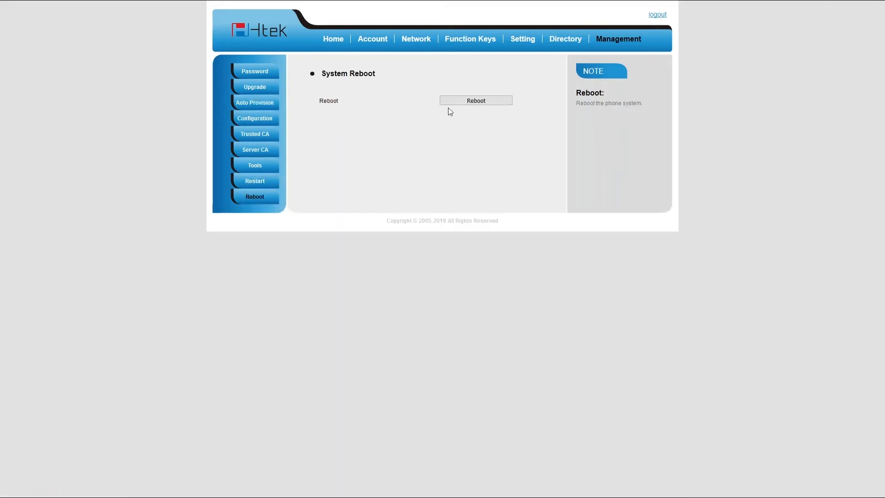
pyautogui.click(475, 100)
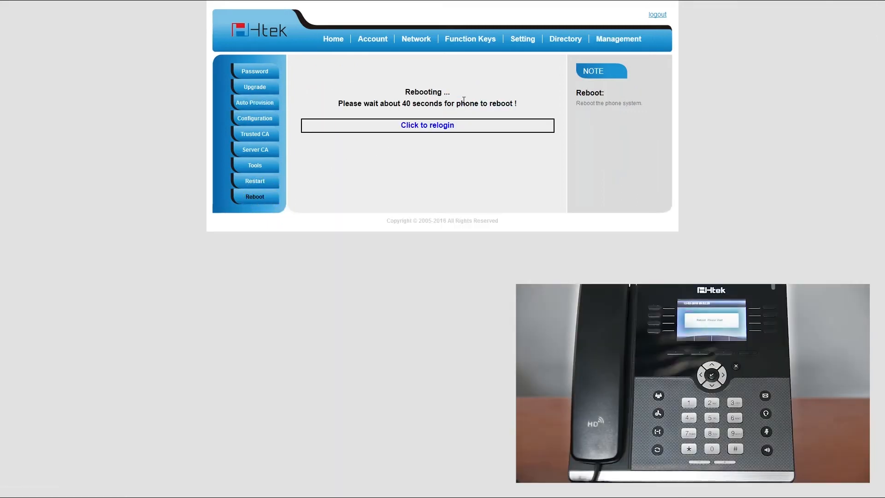